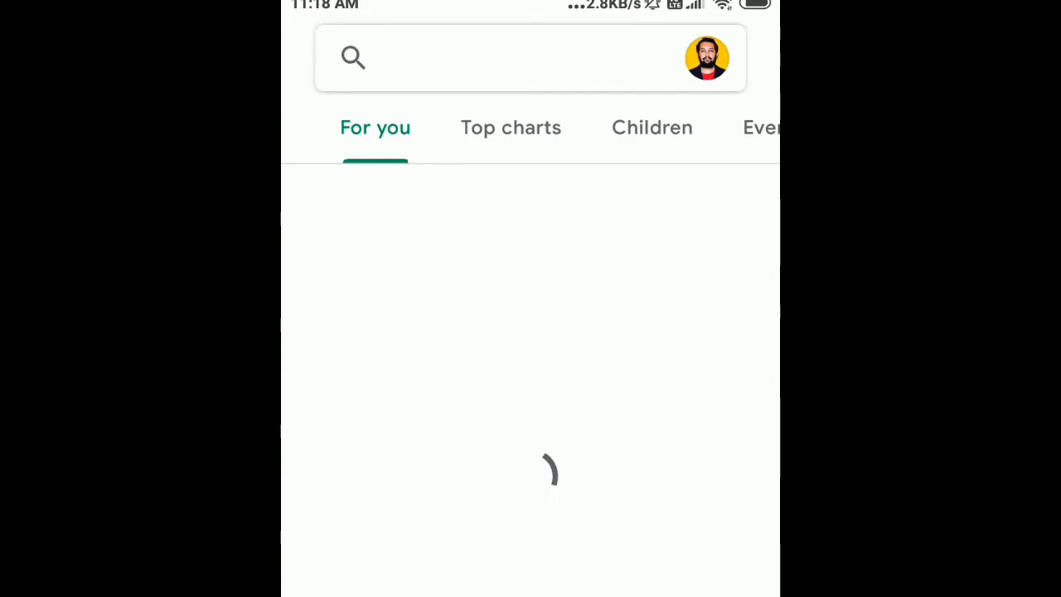
# - Find Termux by searching 'ter' in the Play Store and start its installation
pyautogui.write('ter')
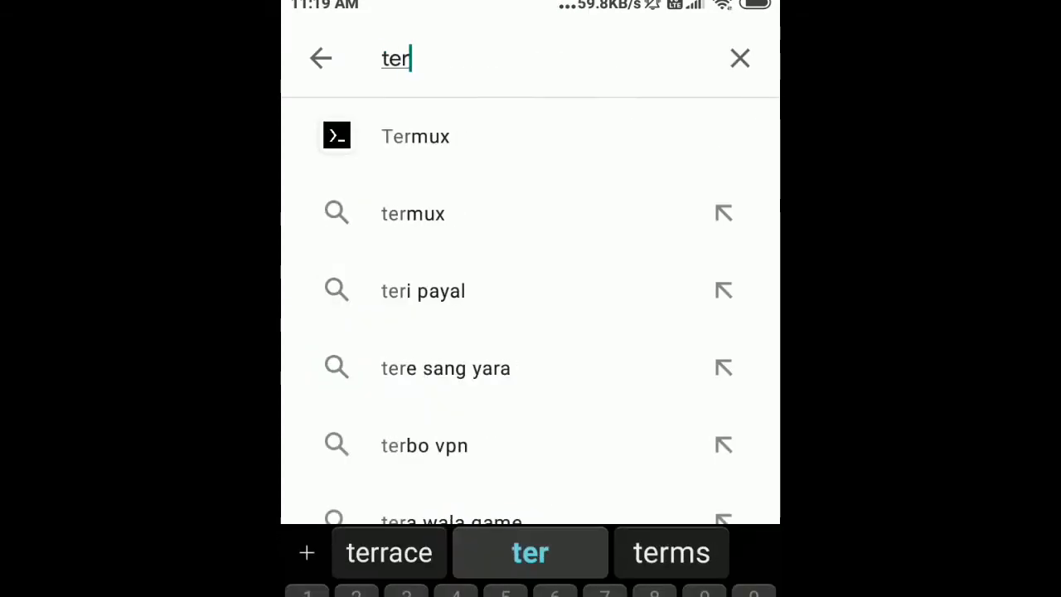
pyautogui.click(414, 136)
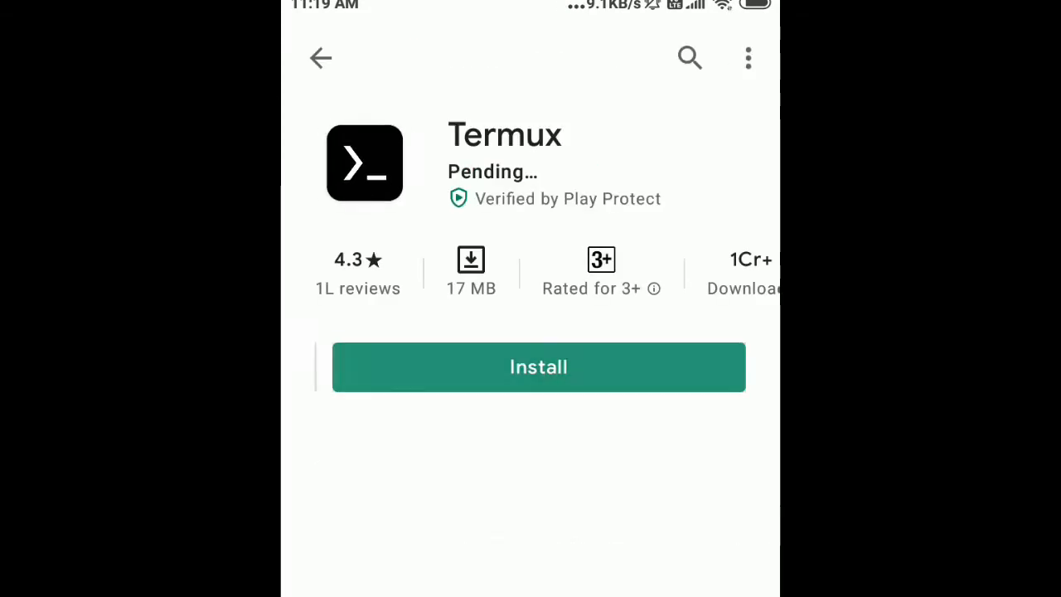
pyautogui.click(538, 367)
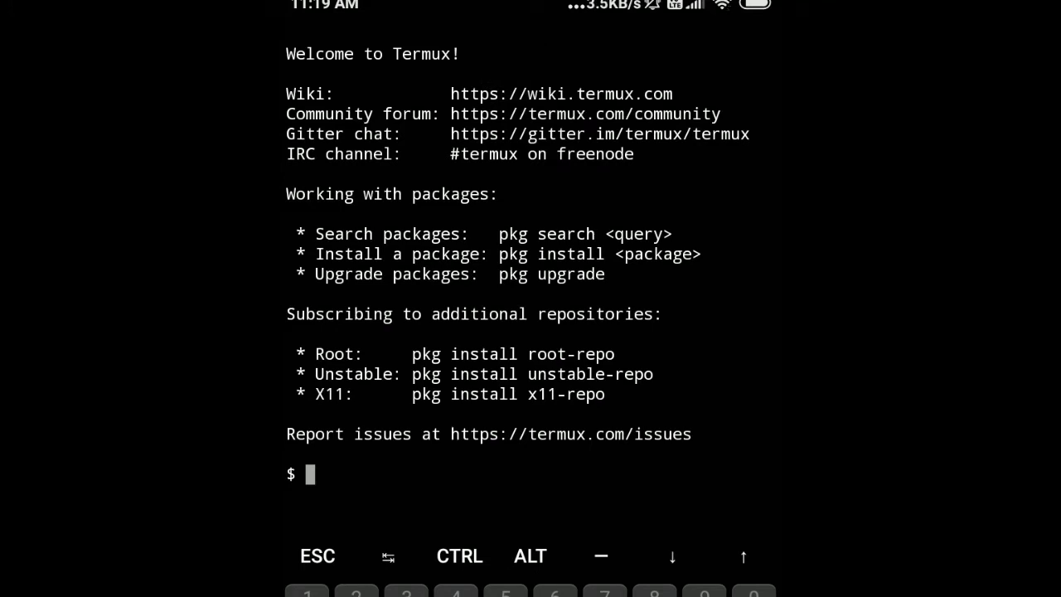
# - Run pwd to show the home path, clear the screen, and list the empty home folder with ls
pyautogui.write('p')
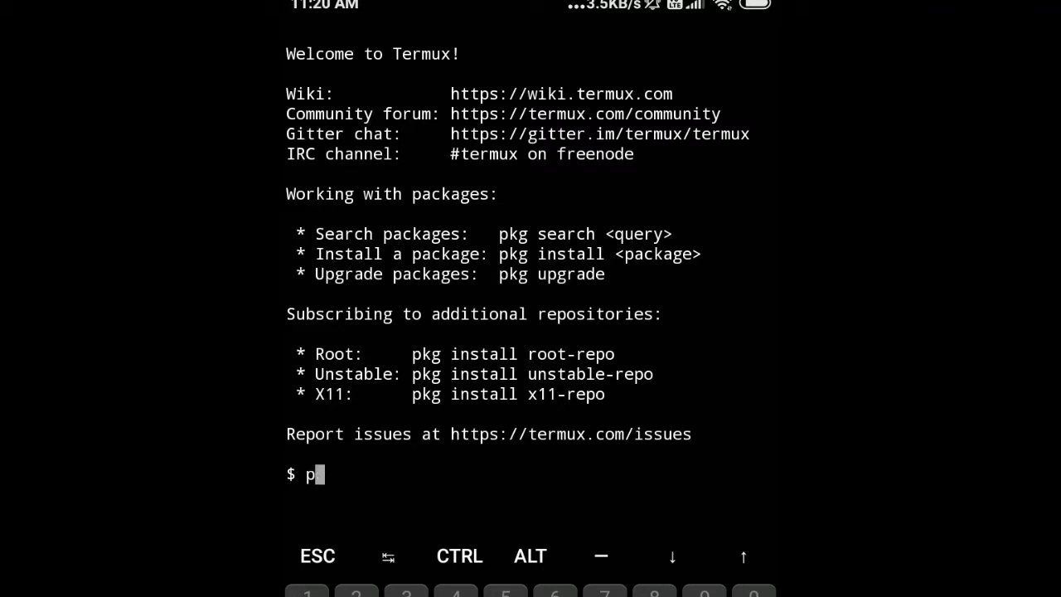
pyautogui.write('wd')
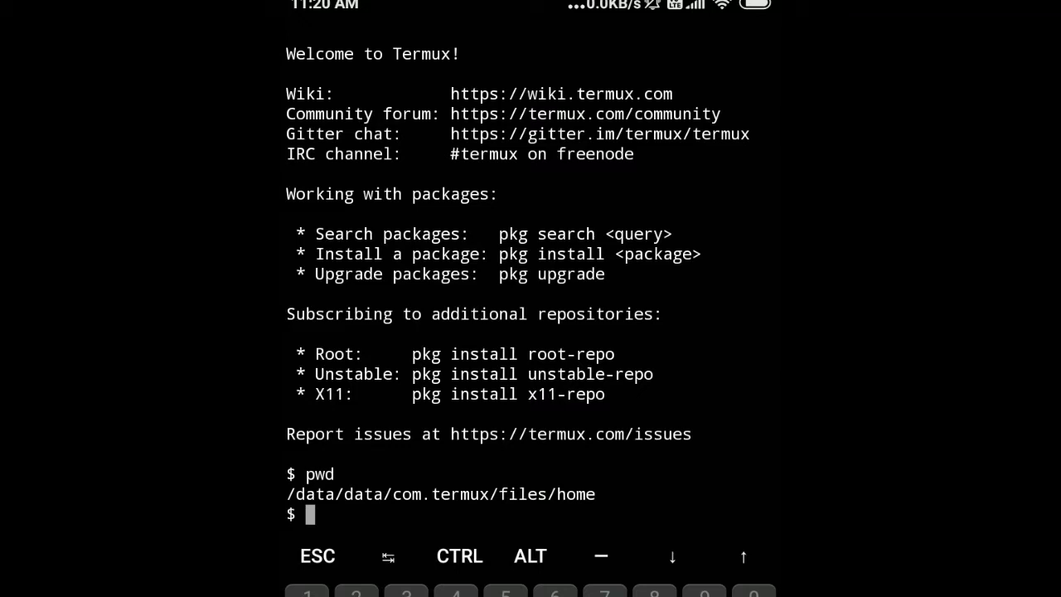
pyautogui.write('cl')
pyautogui.write('l')
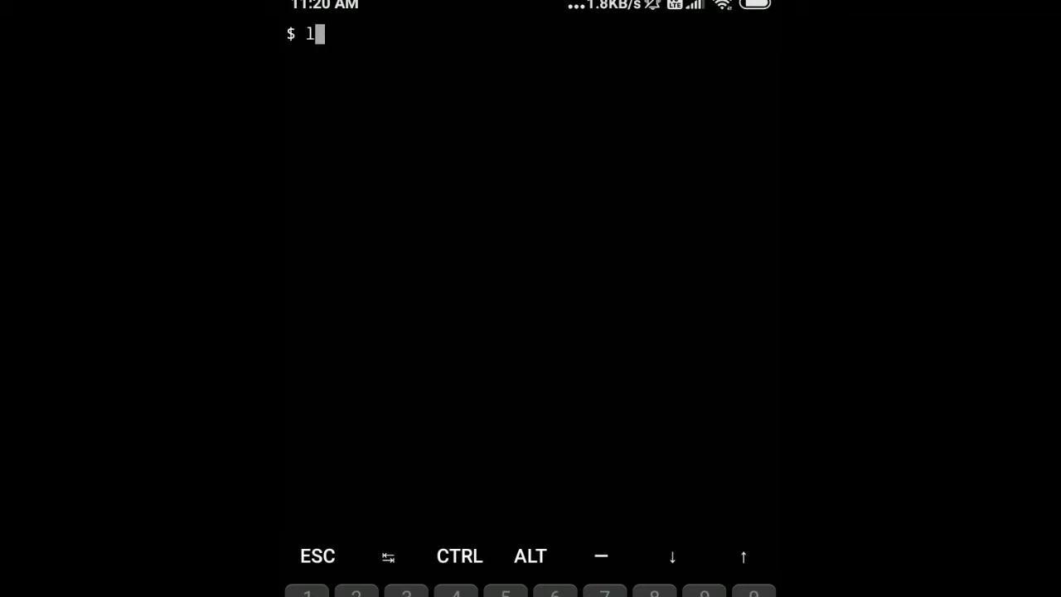
pyautogui.press('Return')
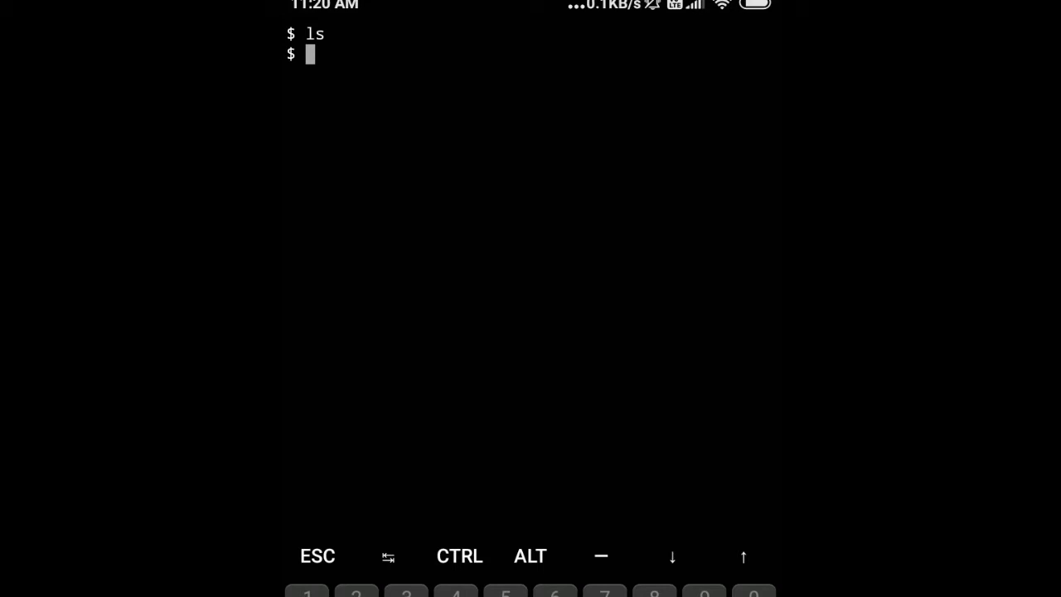
pyautogui.write('pk')
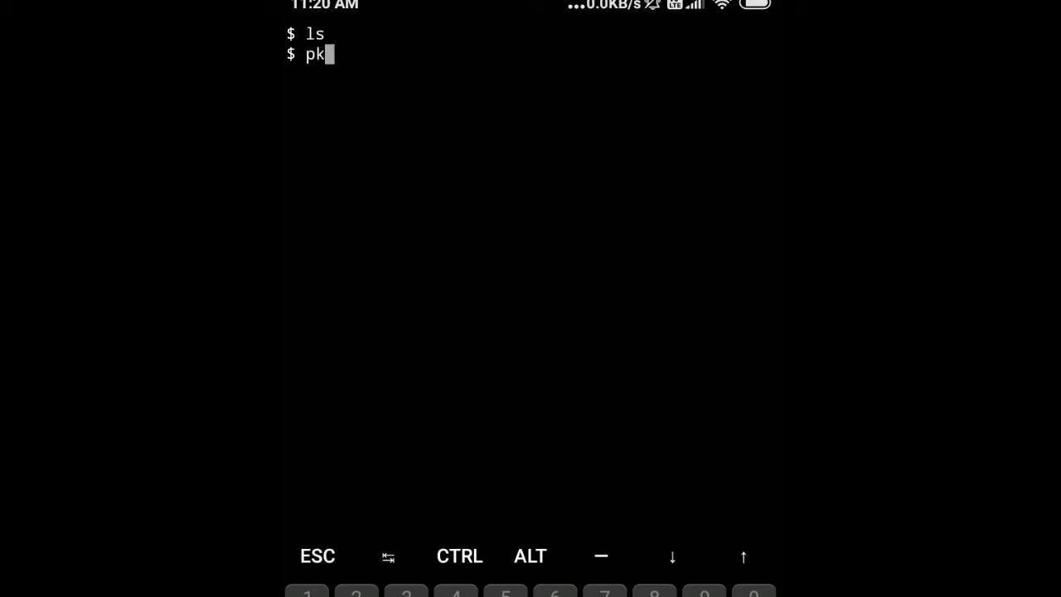
# - Run pkg update, view pkg help, then run pkg upgrade on the installed packages
pyautogui.write('g up')
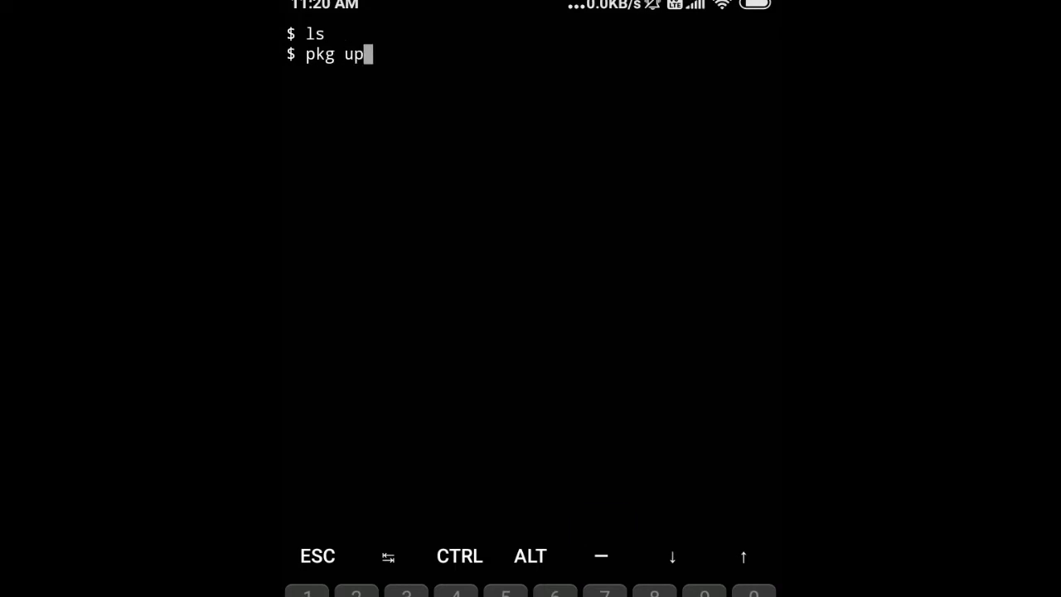
pyautogui.press('Return')
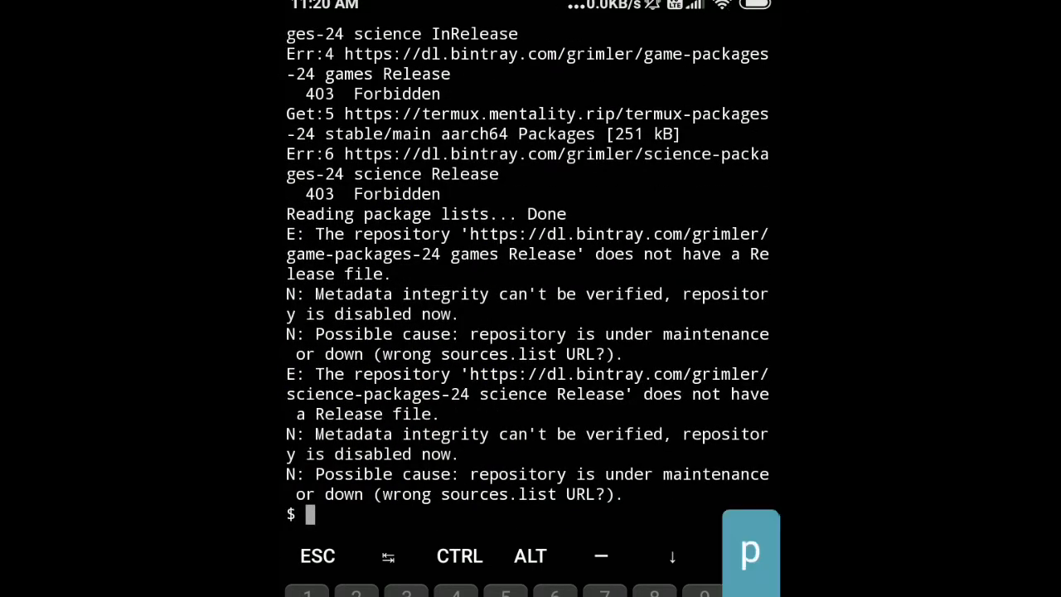
pyautogui.write('pkg he')
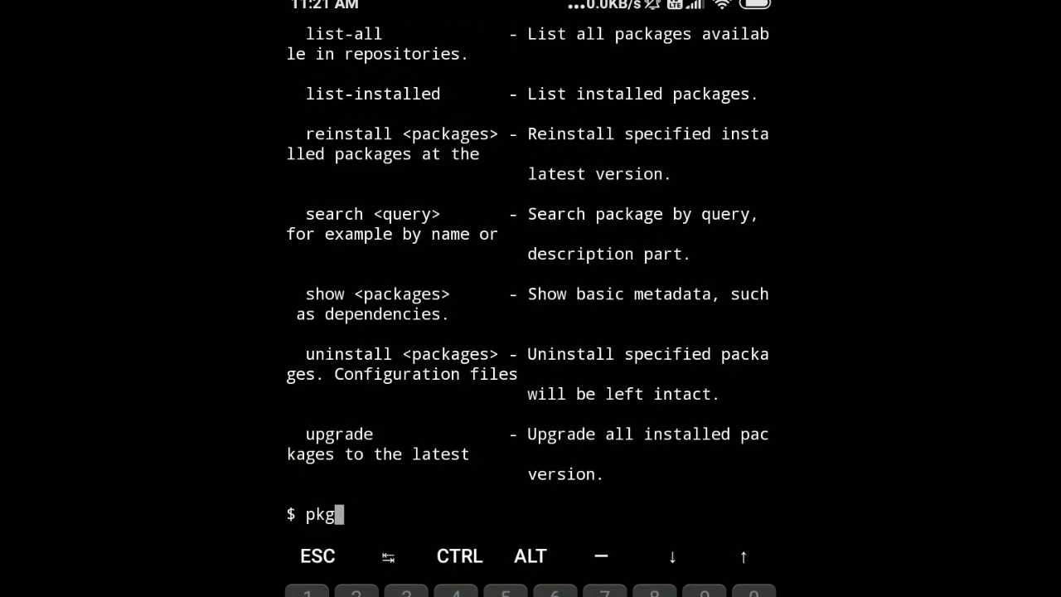
pyautogui.write('upgrad')
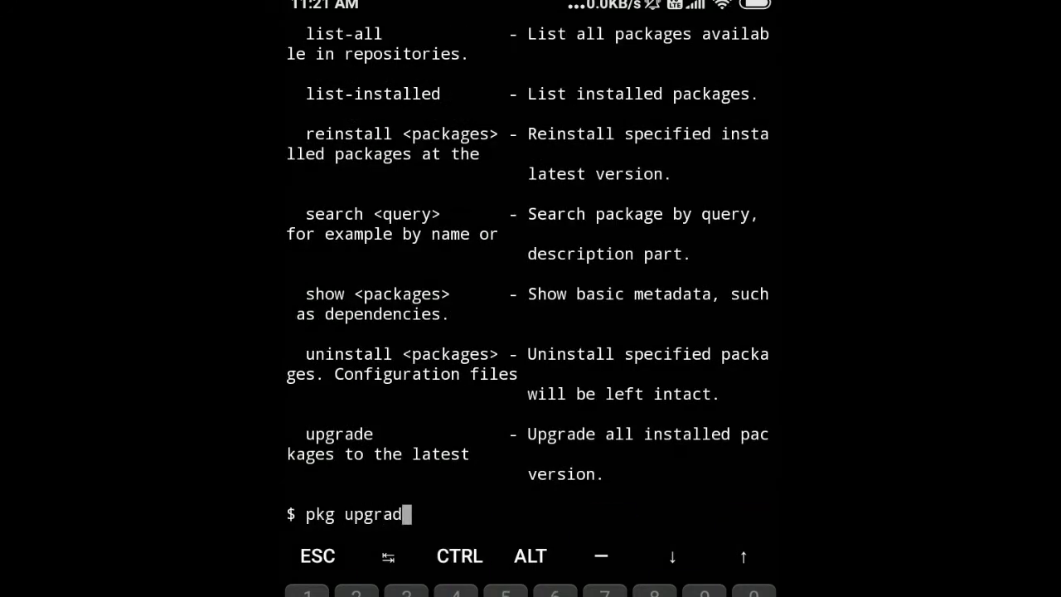
pyautogui.press('Return')
pyautogui.write('pkg')
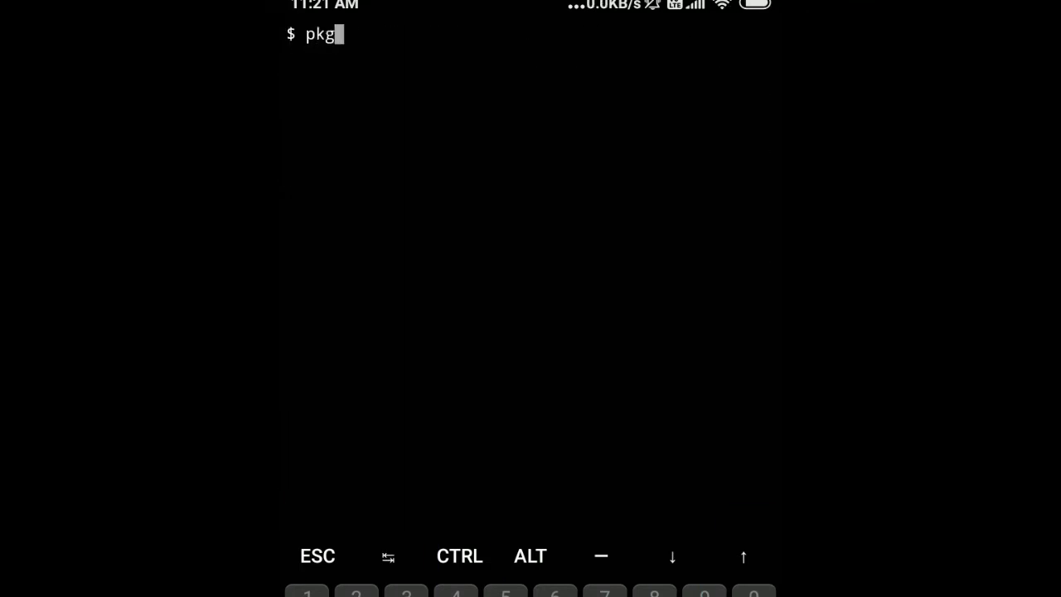
# - Install git 2.32.0 with its pcre2 dependency via 'pkg install git'
pyautogui.write('install')
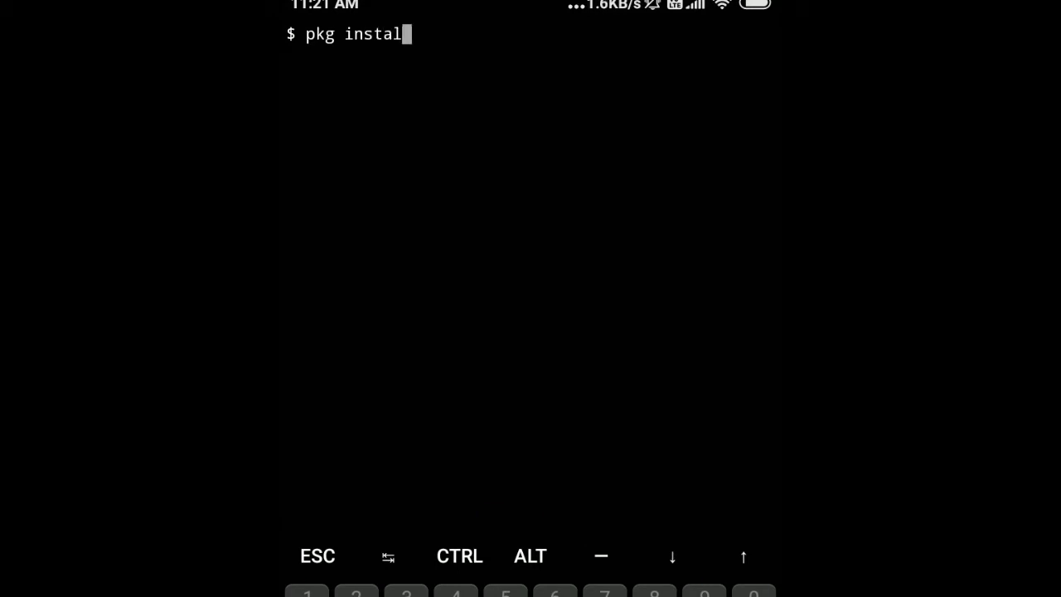
pyautogui.write('git')
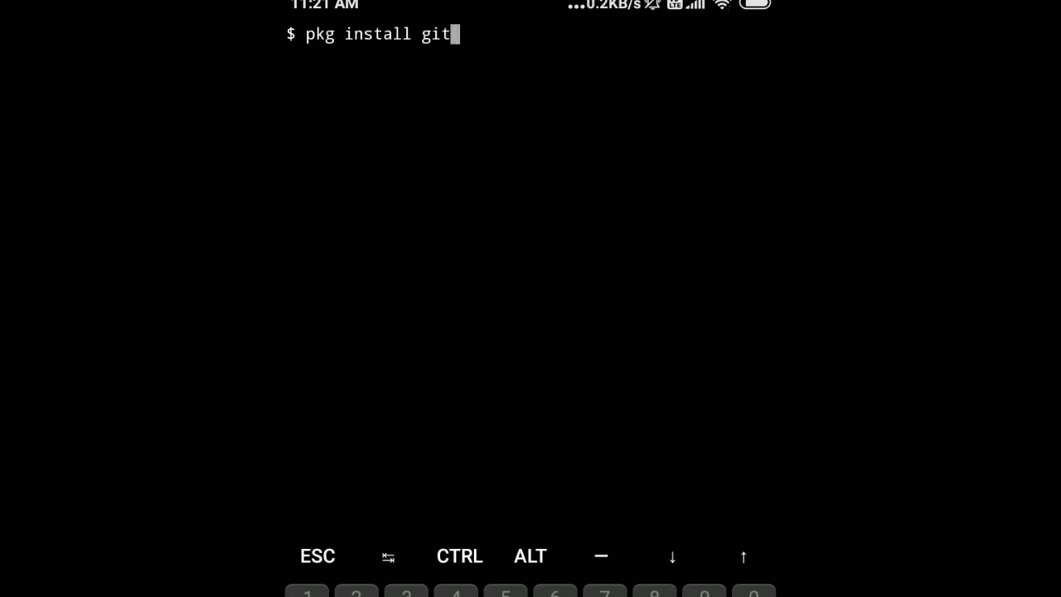
pyautogui.press('Return')
pyautogui.write('Y')
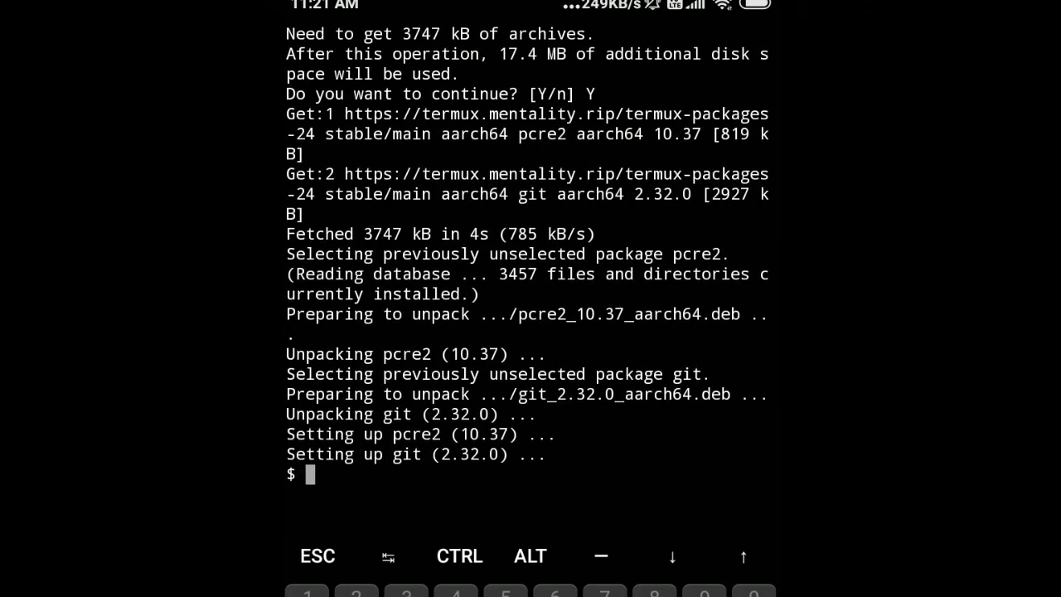
pyautogui.write('pkg')
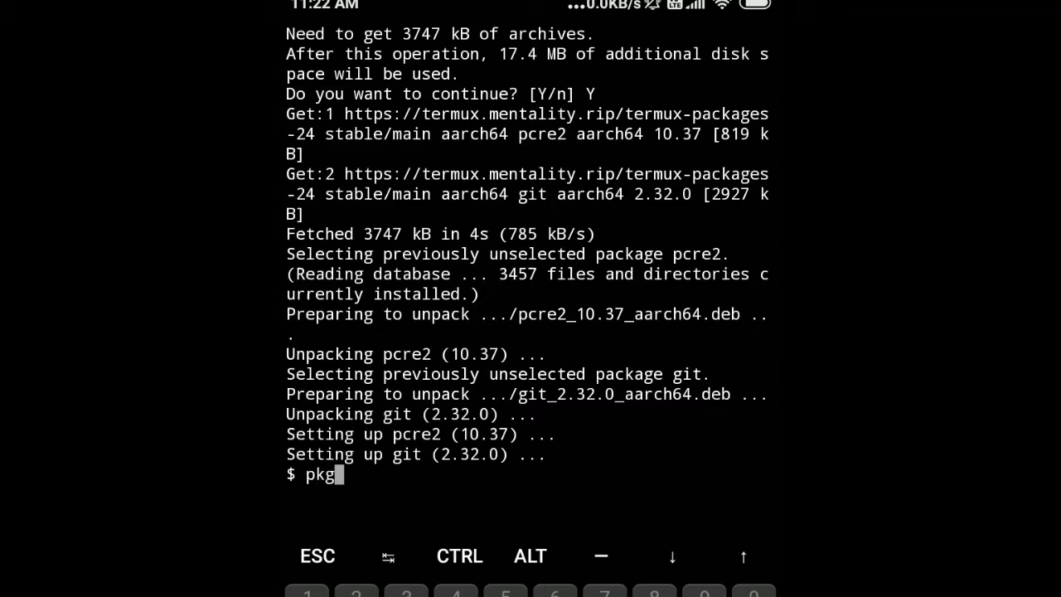
# - Install Python 3.9.6 with pip and dependencies via 'pkg install python', answering Y
pyautogui.write('install python')
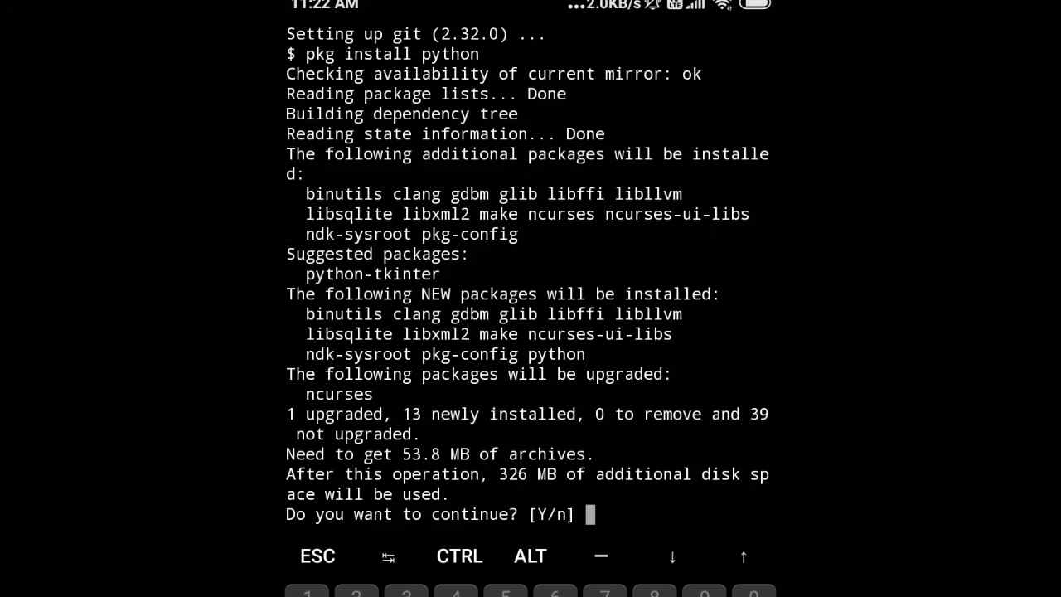
pyautogui.write('Y')
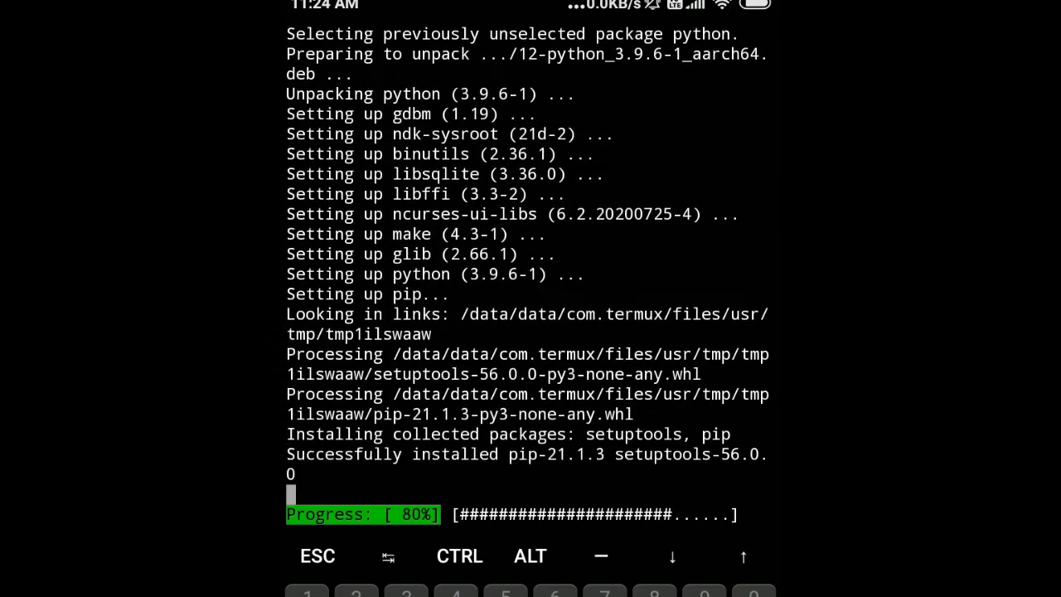
pyautogui.write('python')
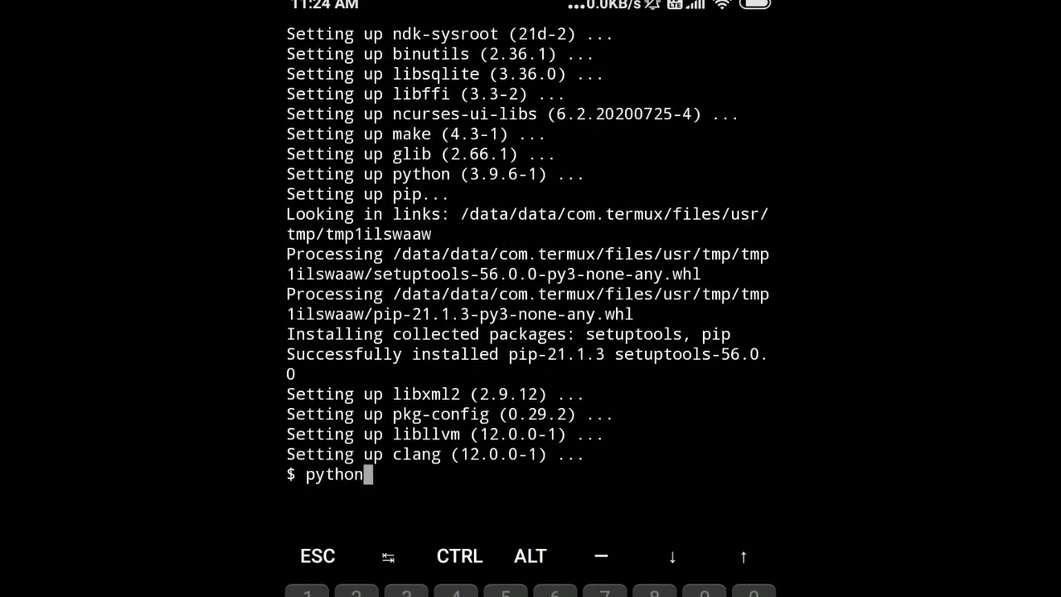
# - Check 'python --version' shows 3.9.6 and 'python2 --version' reports not installed
pyautogui.write('--version')
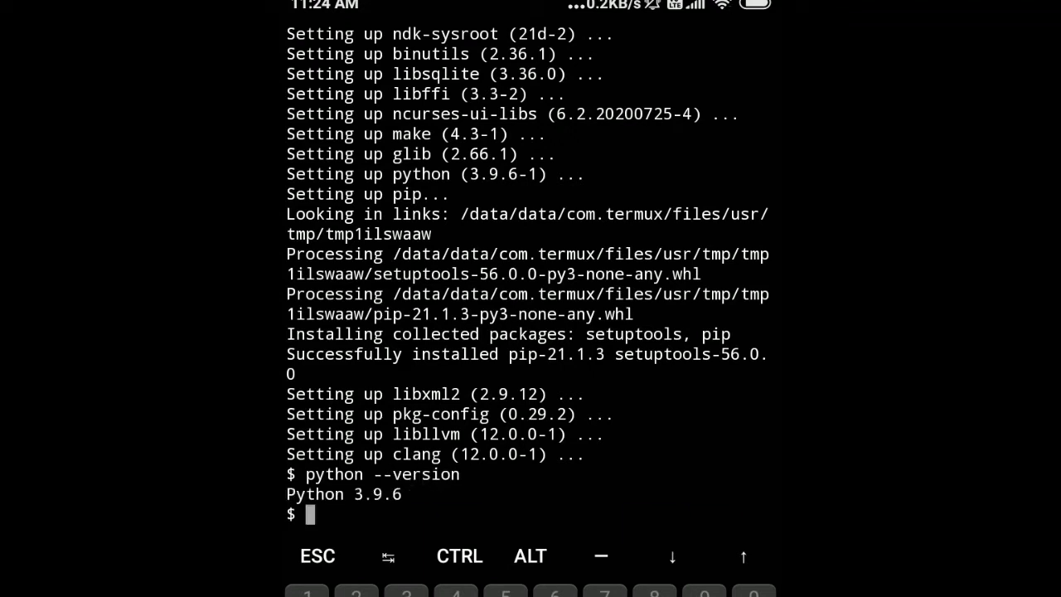
pyautogui.write('python')
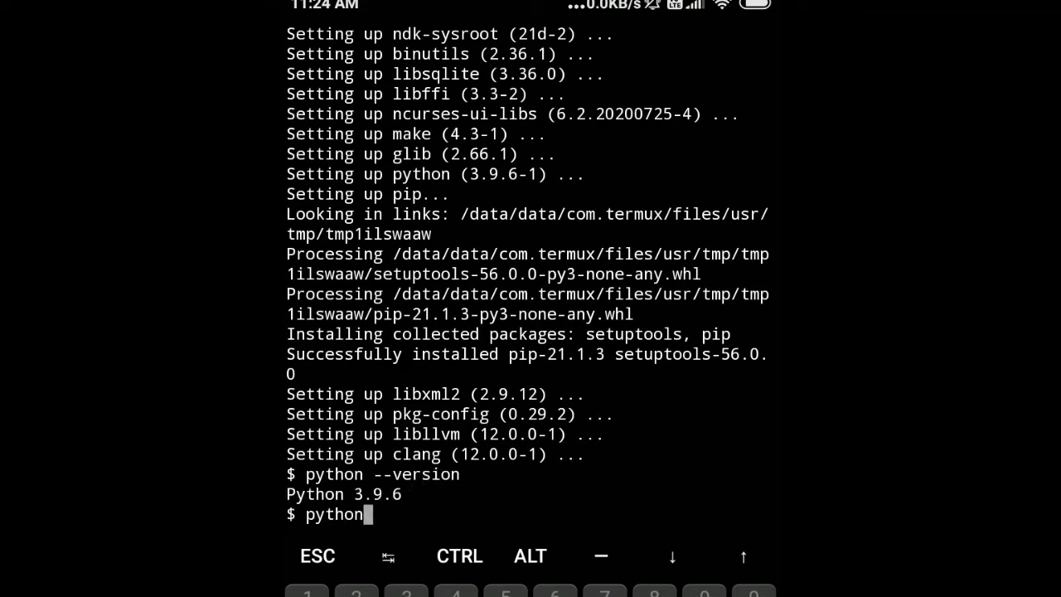
pyautogui.write('2')
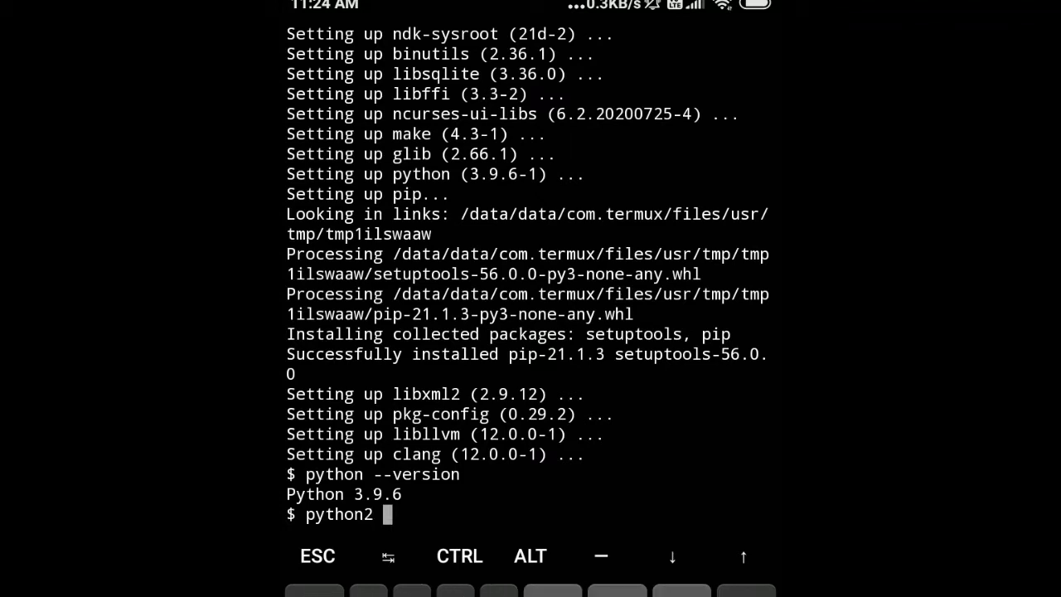
pyautogui.write('--ver')
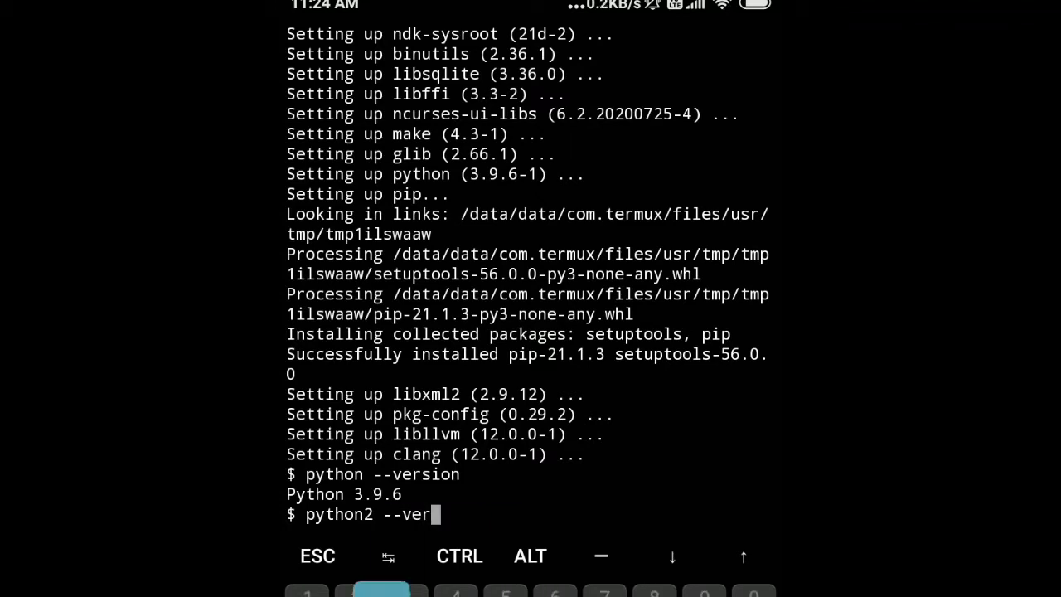
pyautogui.press('Return')
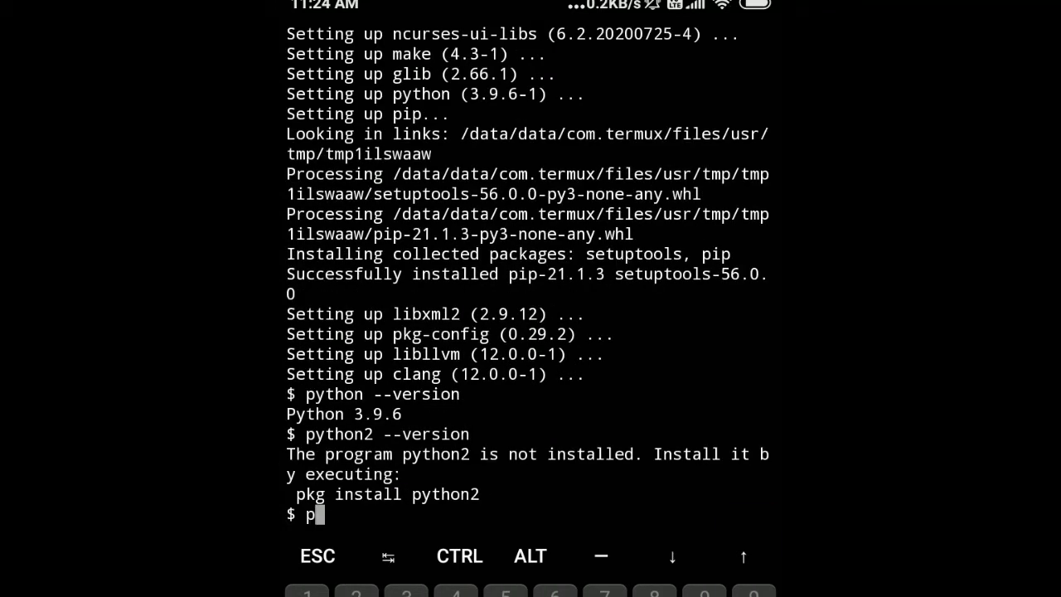
# - Install Python 2.7.18 with pip2 via 'pkg install python2' and check 'python2 --version'
pyautogui.write('kg insta')
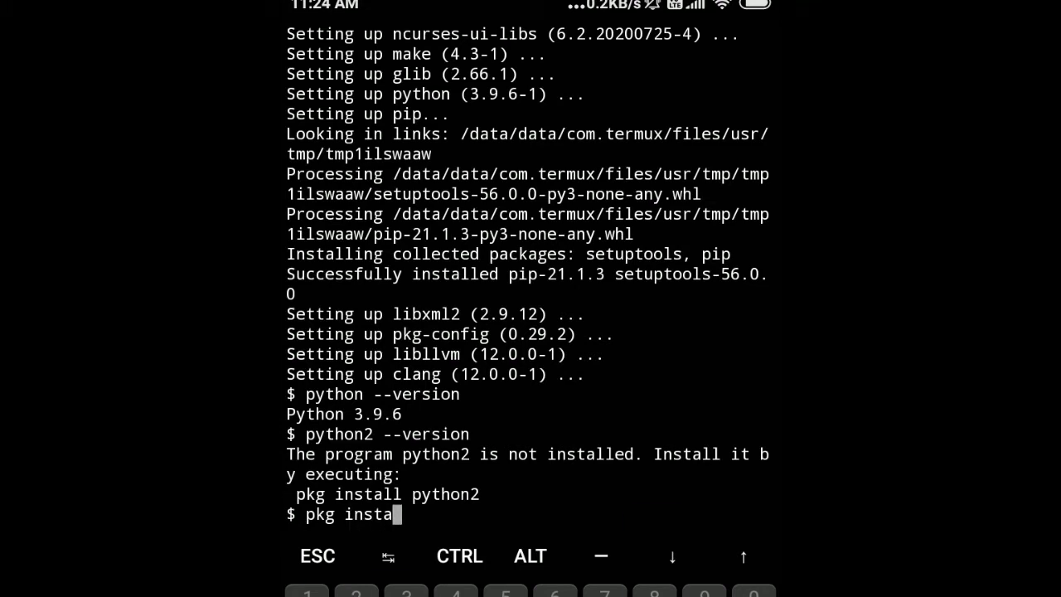
pyautogui.write('ll pyth')
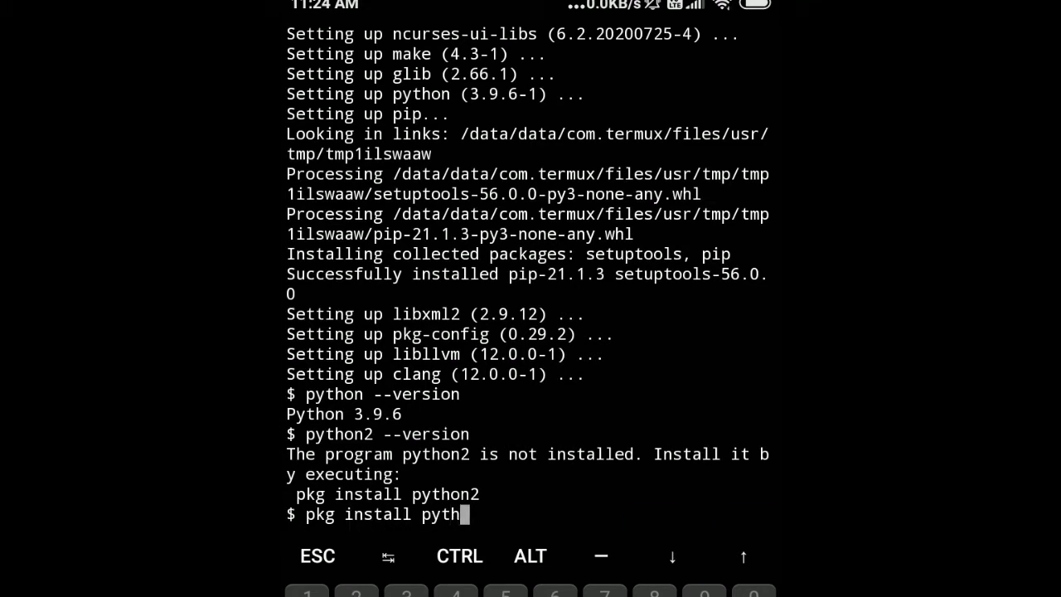
pyautogui.press('Return')
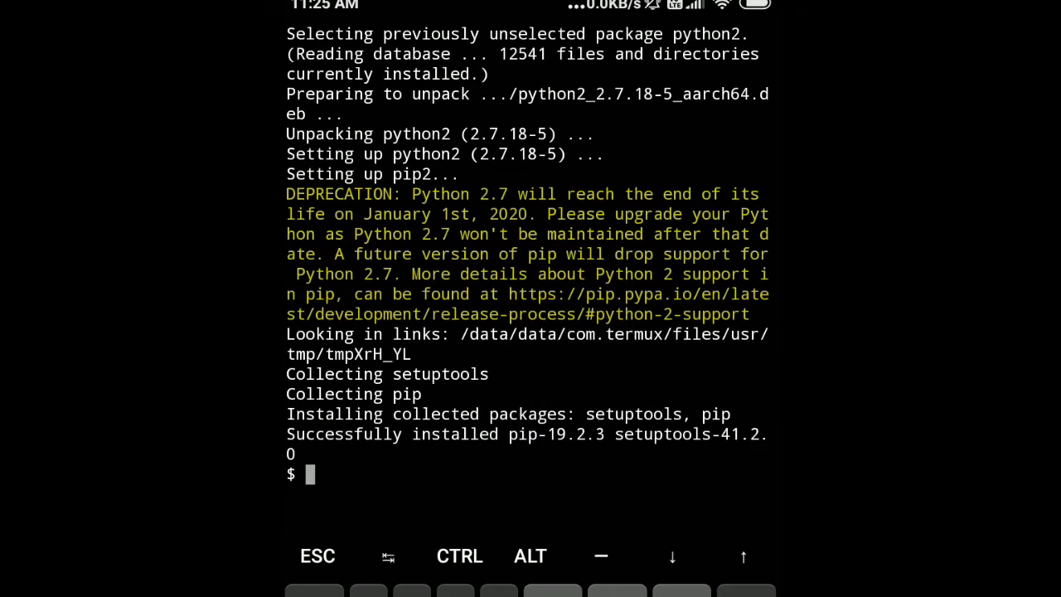
pyautogui.write('python')
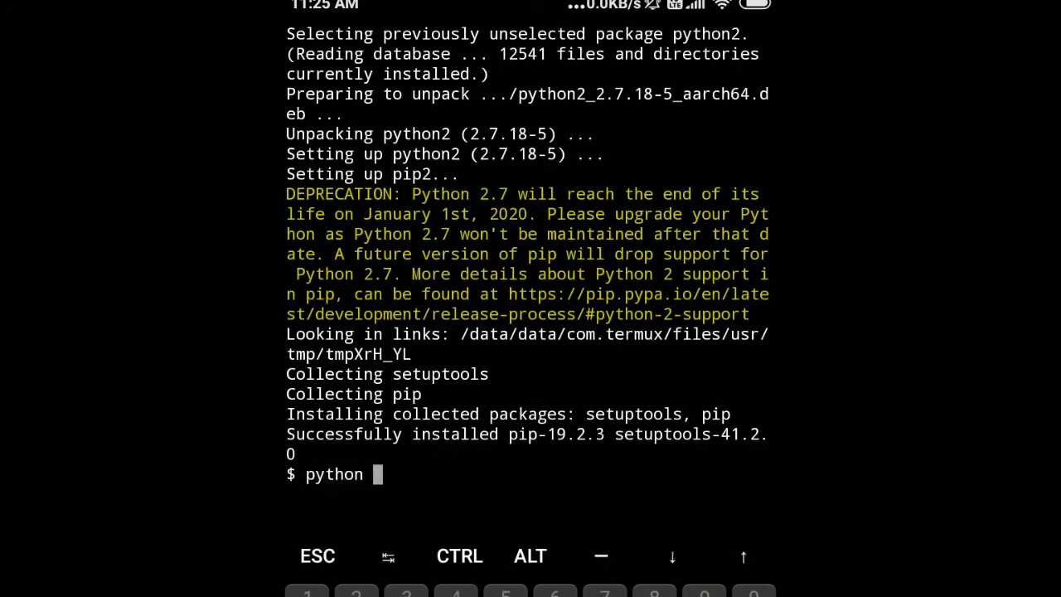
pyautogui.write('2')
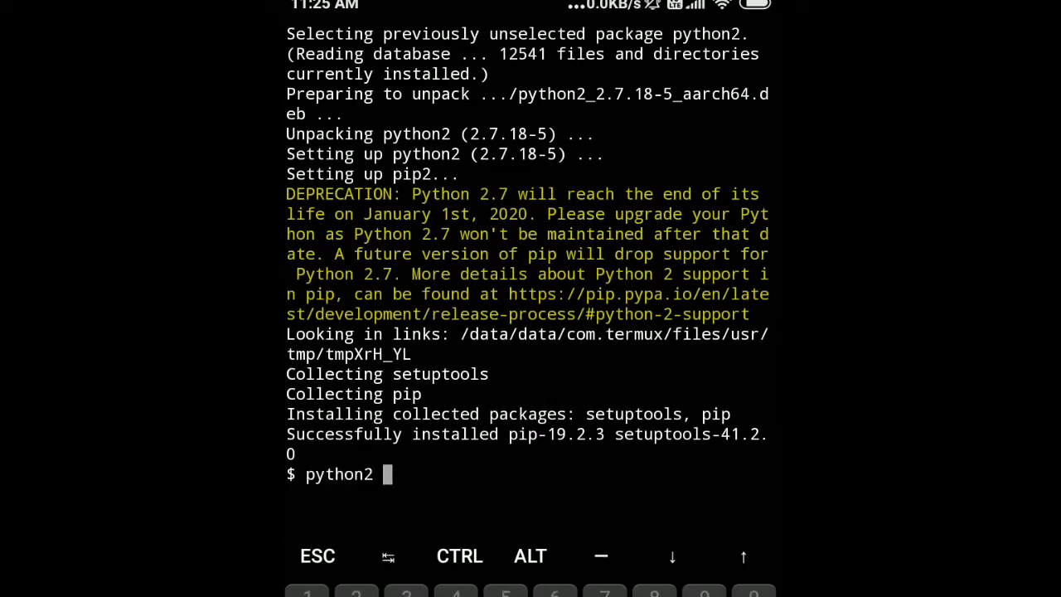
pyautogui.write('--vers')
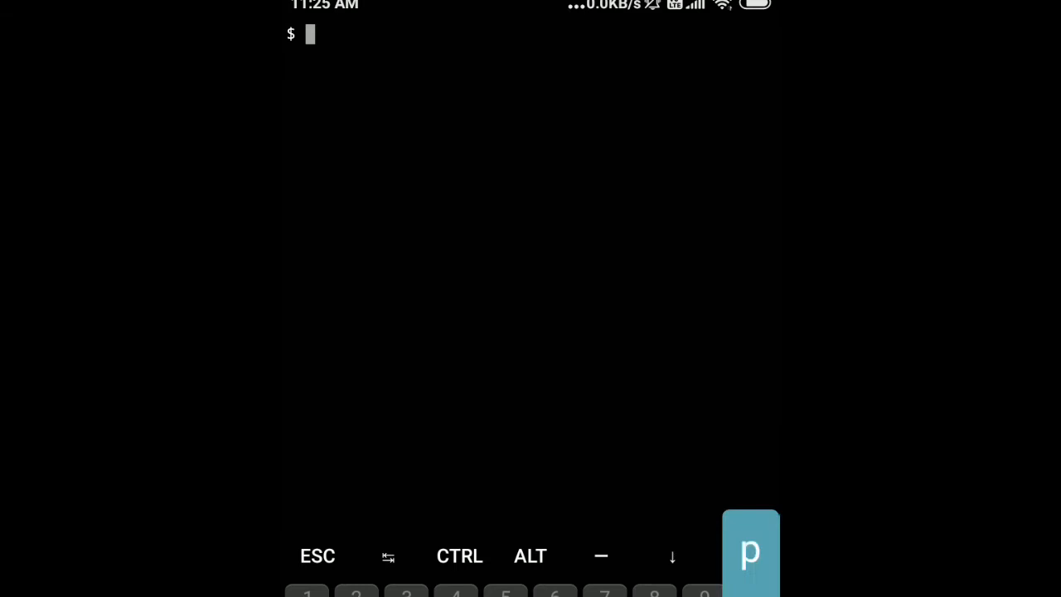
# - Run 'pkg install php' to show the 16-package, 112 MB install confirmation prompt
pyautogui.write('pkg install php')
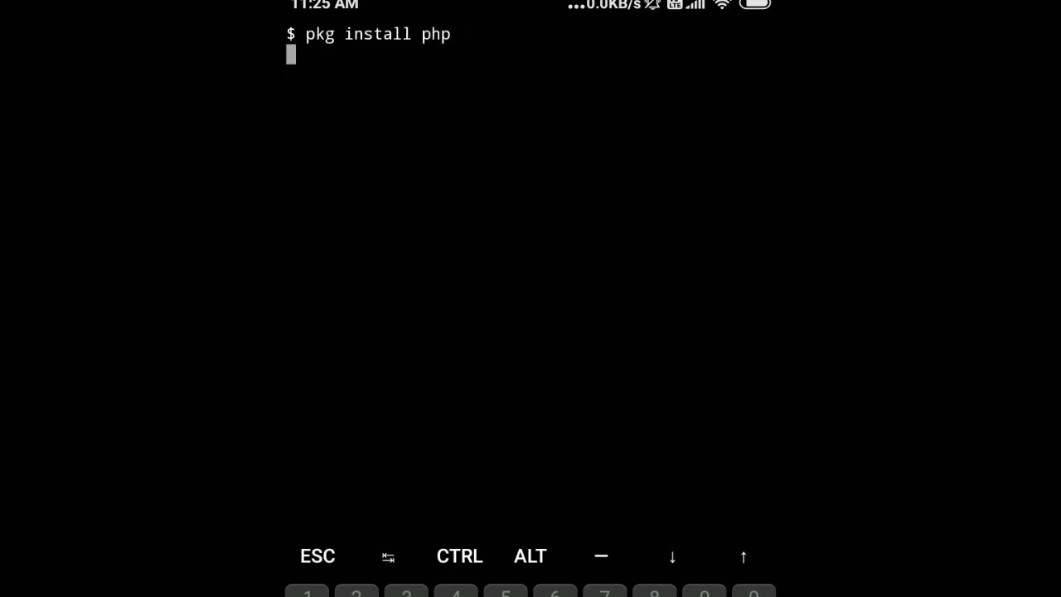
pyautogui.press('Return')
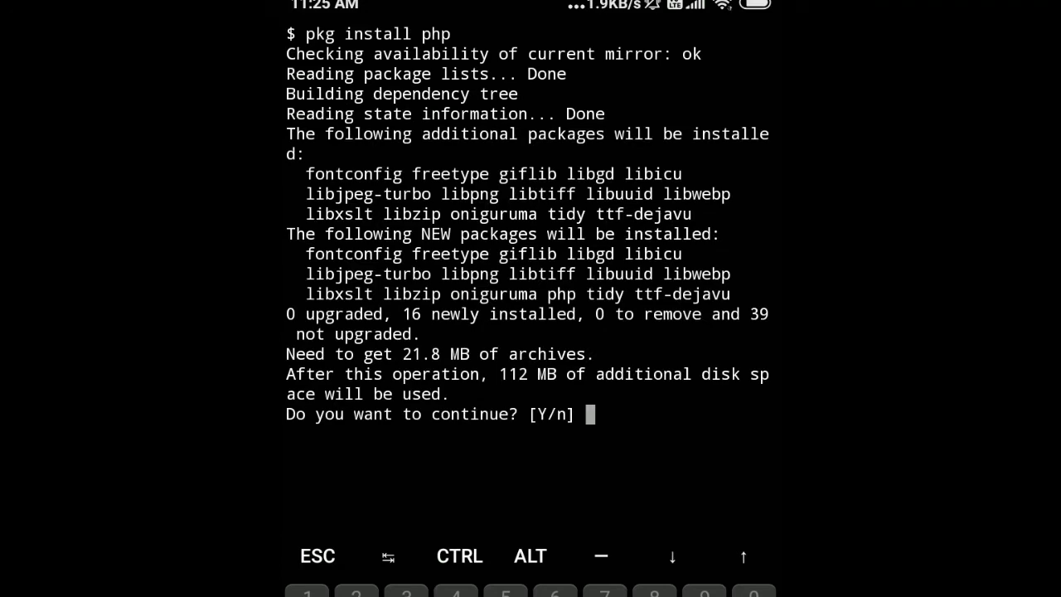